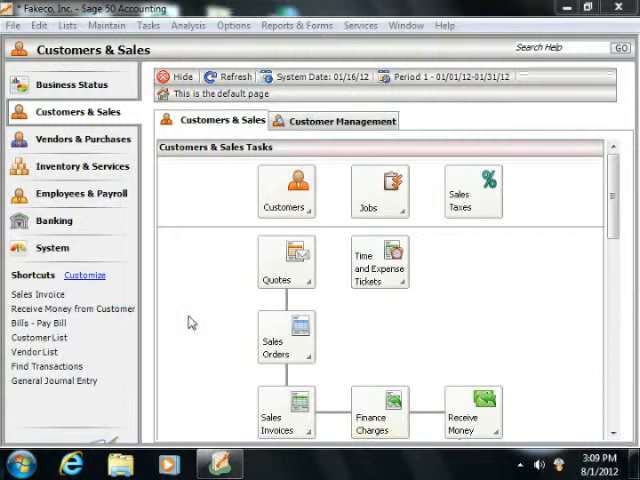
mouse_move(208, 276)
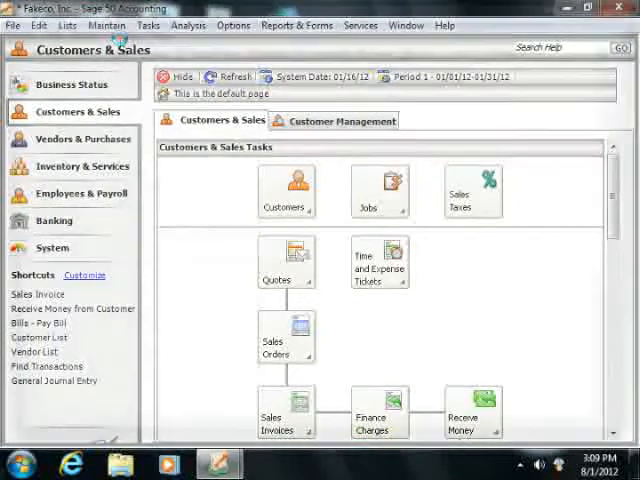
Show the History details in the Maintain Customers/Prospects window.
left_click(288, 188)
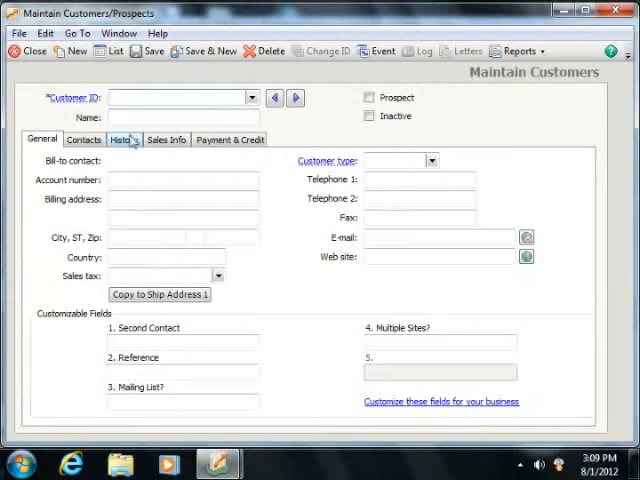
left_click(124, 140)
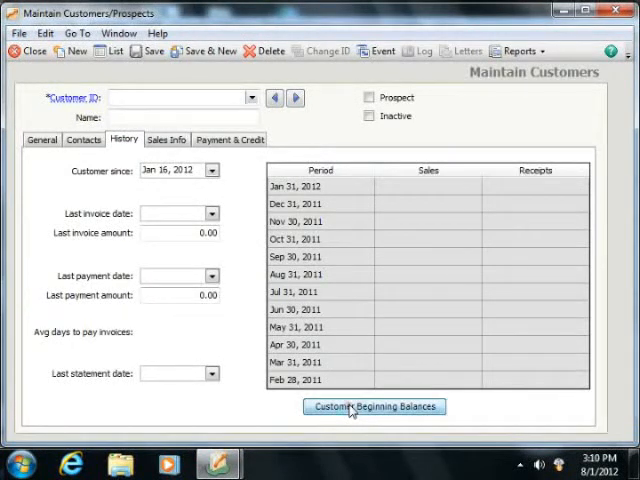
left_click(374, 406)
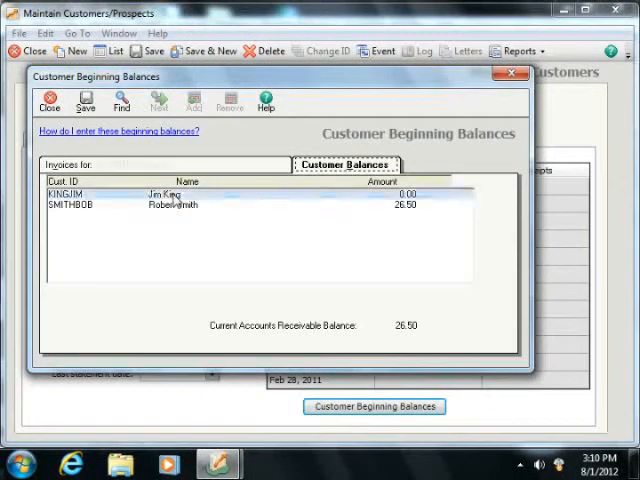
double_click(160, 192)
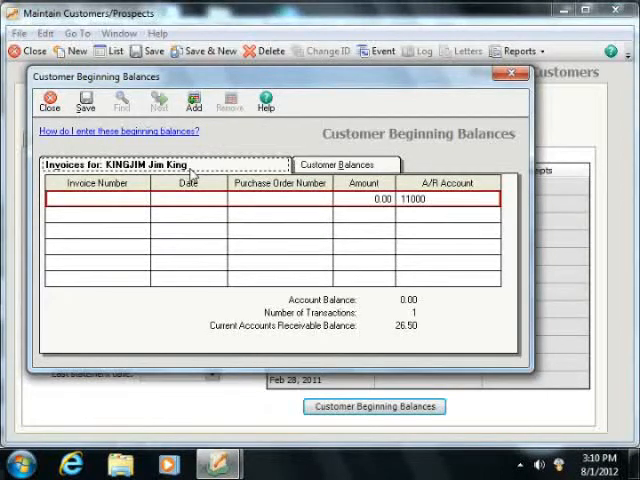
left_click(96, 200)
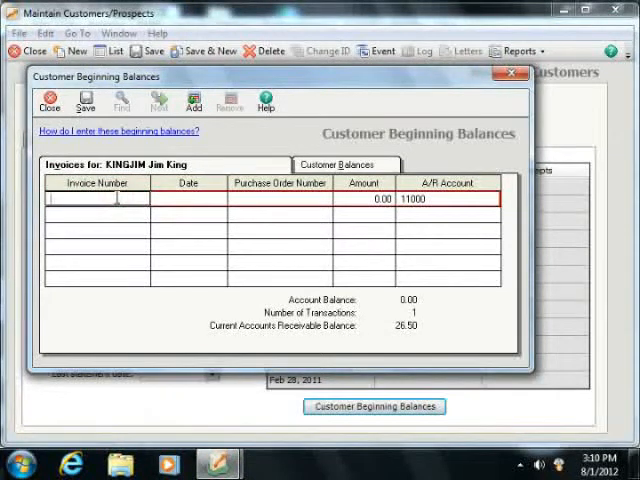
type("999")
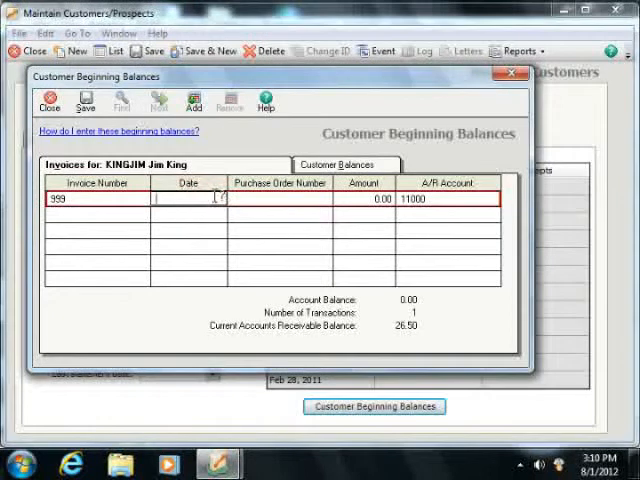
type("12/")
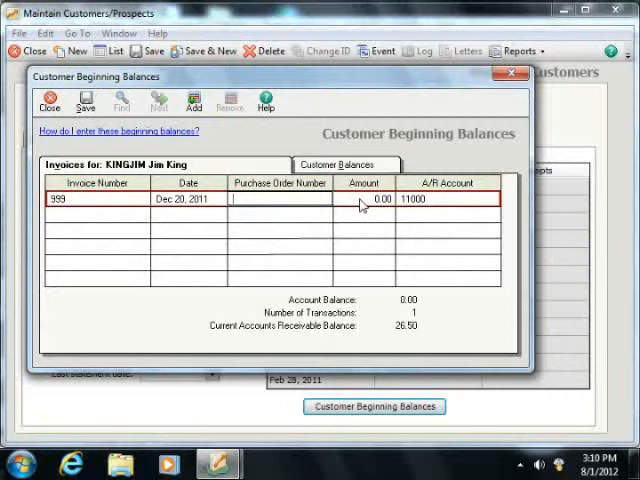
left_click(364, 198)
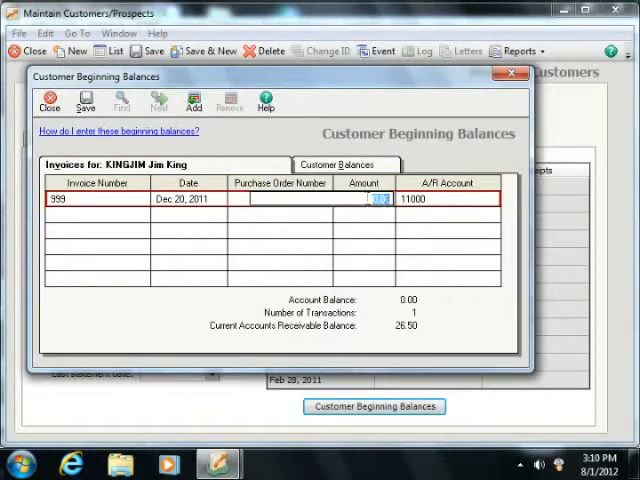
type("26.50")
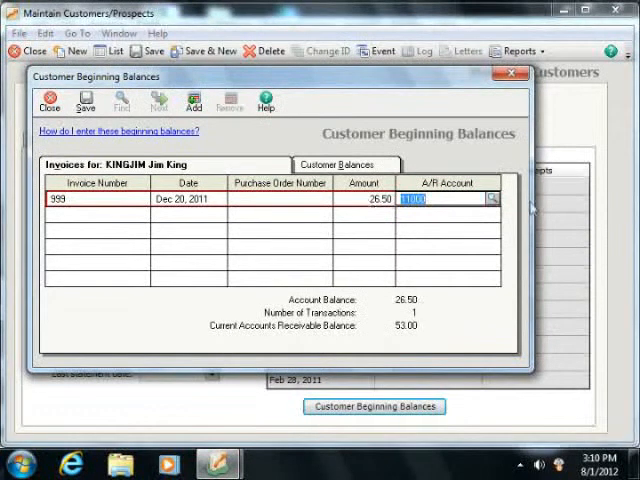
Commit the 26.50 invoice line and save, closing Customer Beginning Balances.
left_click(492, 196)
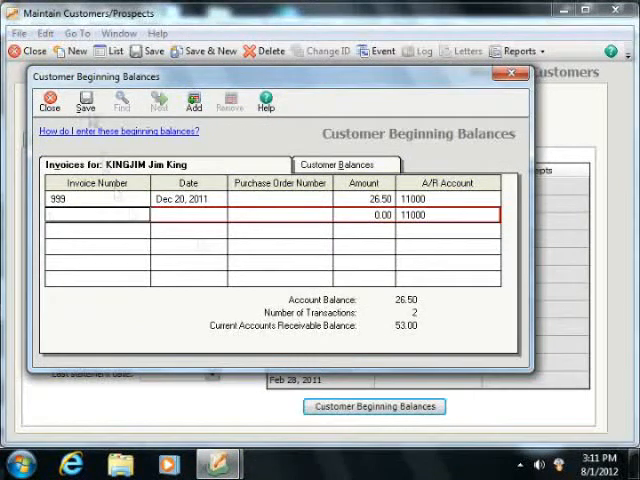
mouse_move(84, 100)
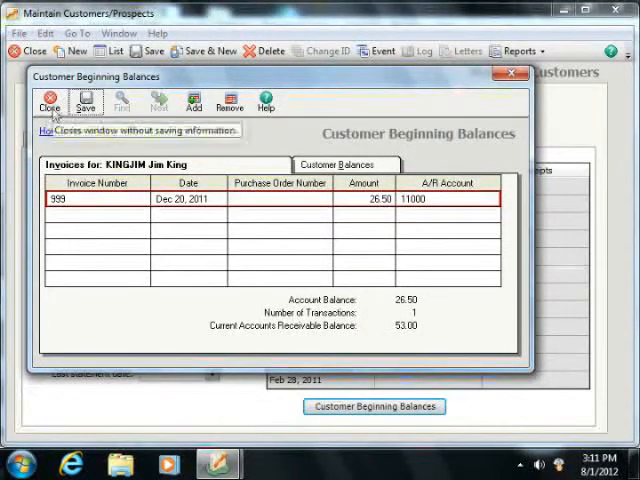
left_click(48, 100)
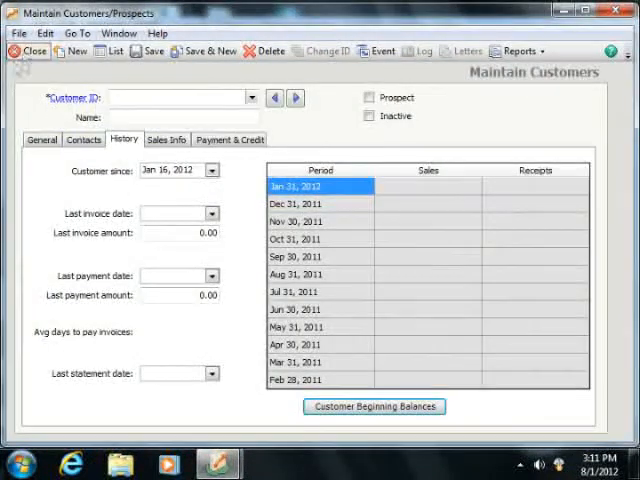